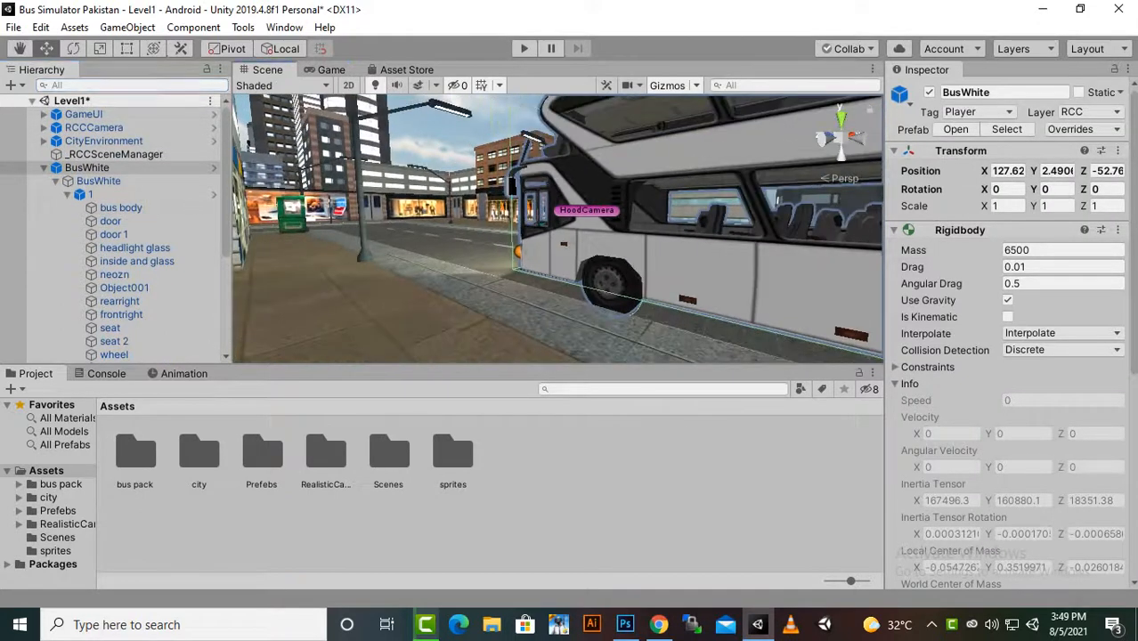
# Select the bus body under BusWhite and reveal its material in the bus pack's material folder
pyautogui.click(121, 207)
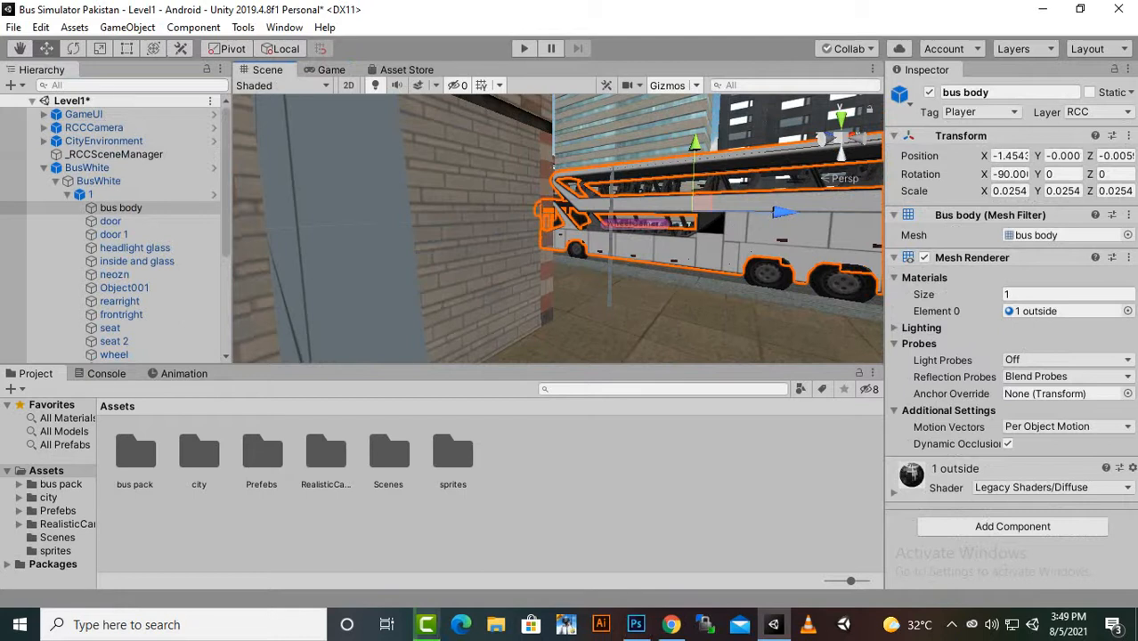
pyautogui.doubleClick(135, 452)
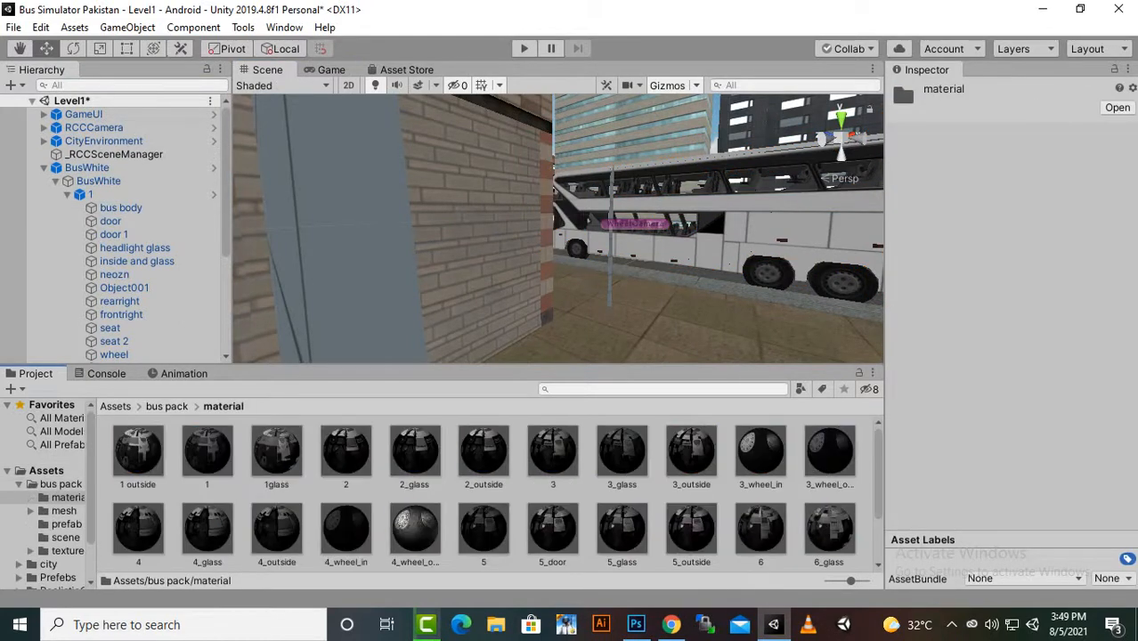
# Scroll the Project window to reach the bus pack's texture folder
pyautogui.scroll(-3)
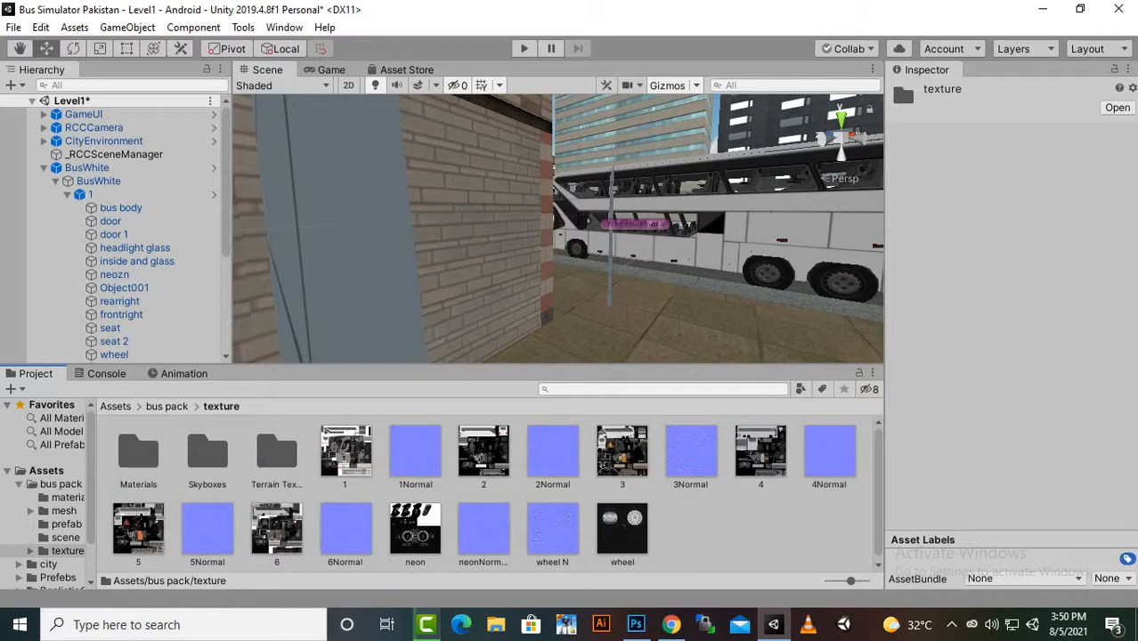
# Select bus textures 1 through 6 together and send them to Photoshop for editing
pyautogui.click(346, 448)
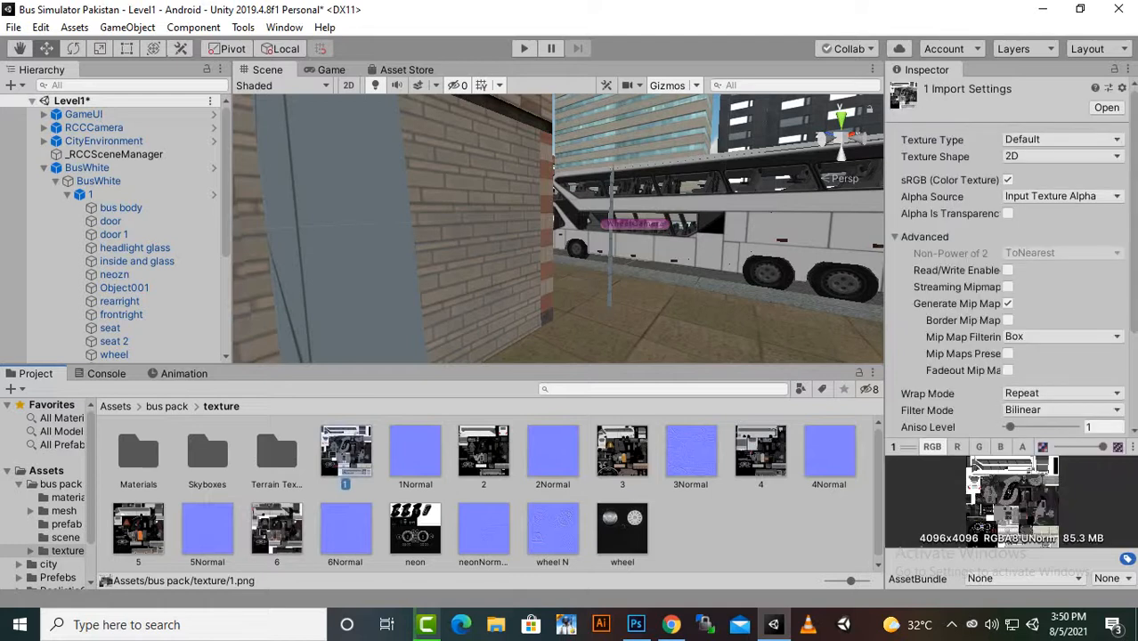
pyautogui.click(692, 448)
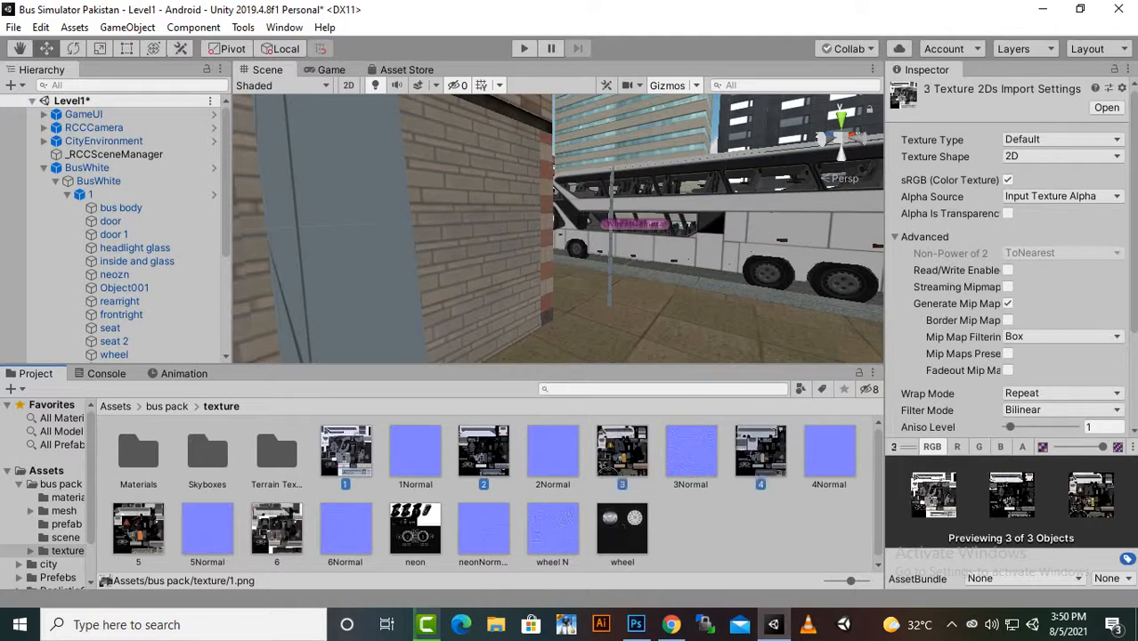
pyautogui.click(760, 448)
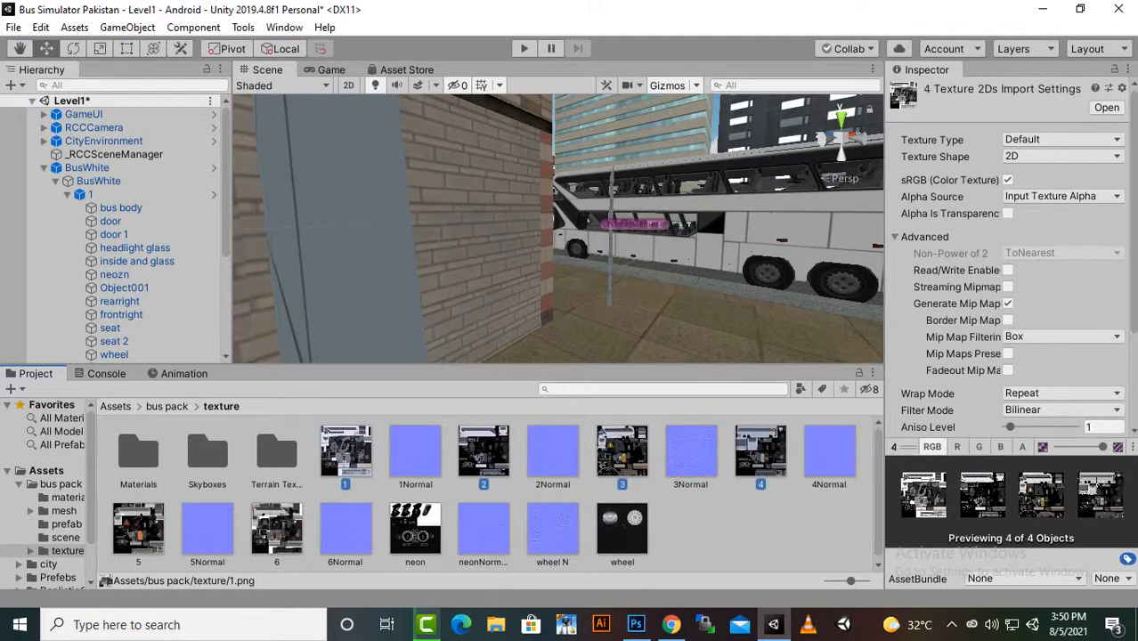
pyautogui.click(276, 526)
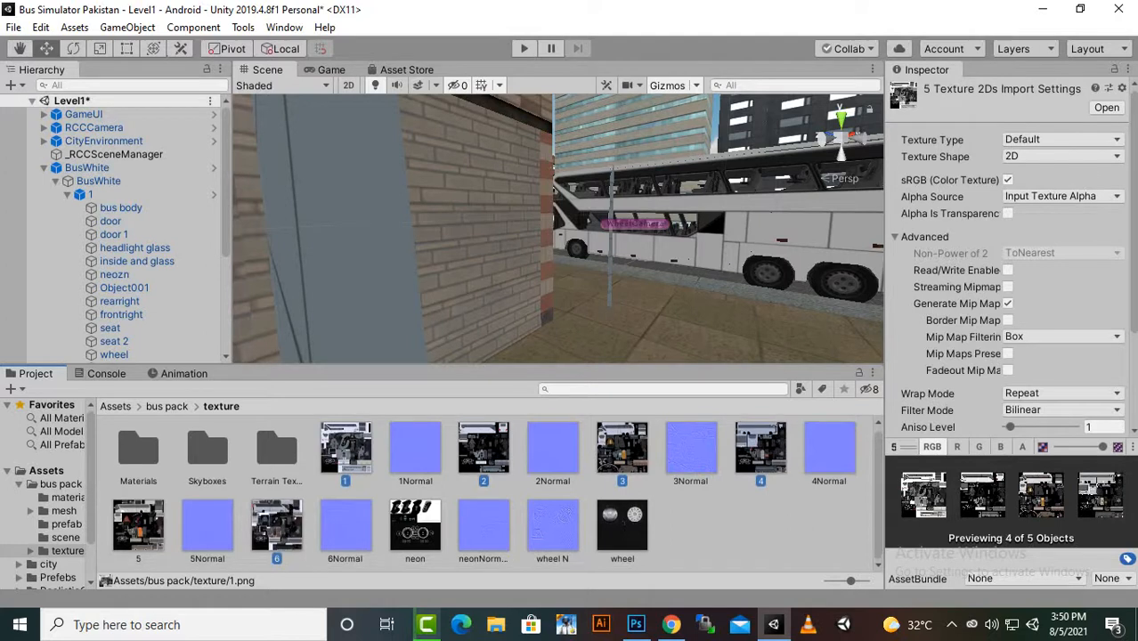
pyautogui.click(139, 526)
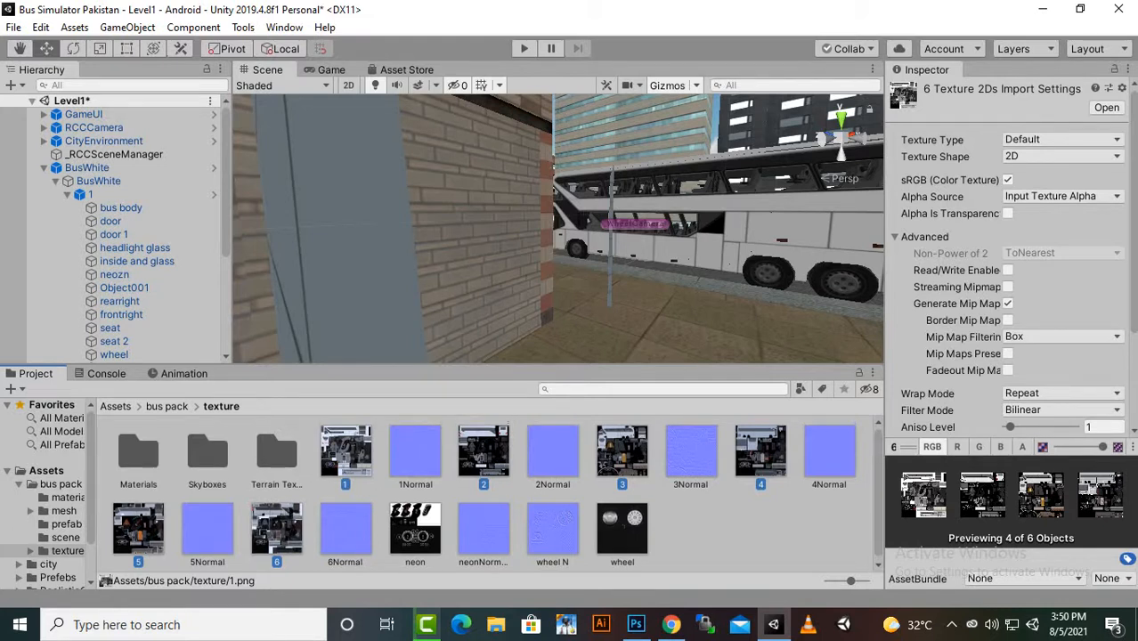
pyautogui.click(634, 623)
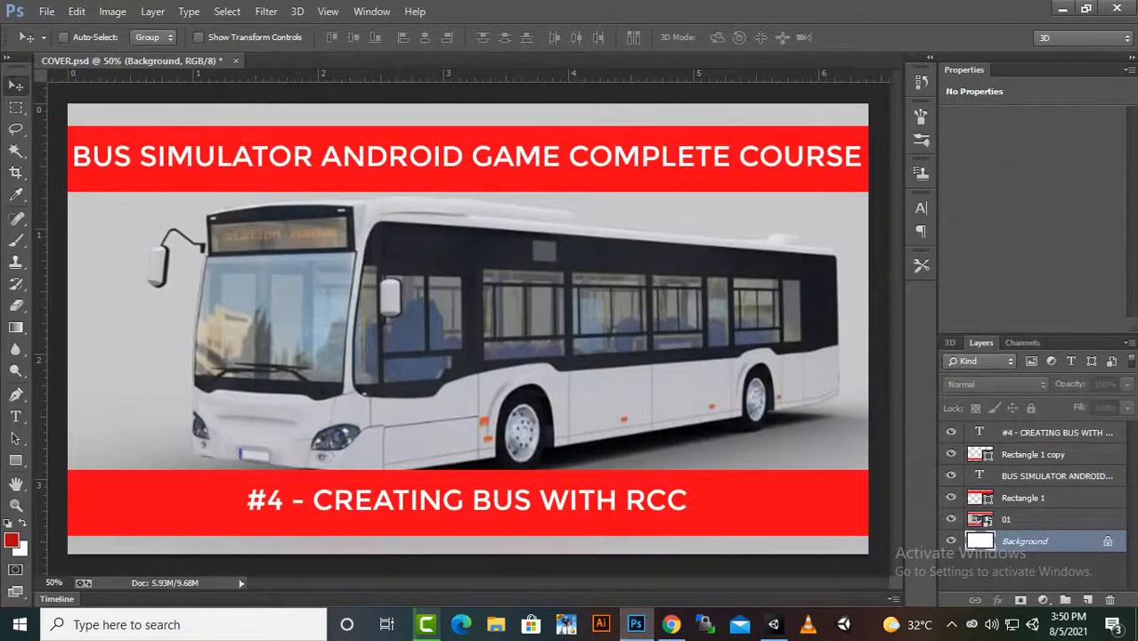
# Switch among the opened PNG documents to 5.png and zoom in on the bus sheet
pyautogui.click(321, 60)
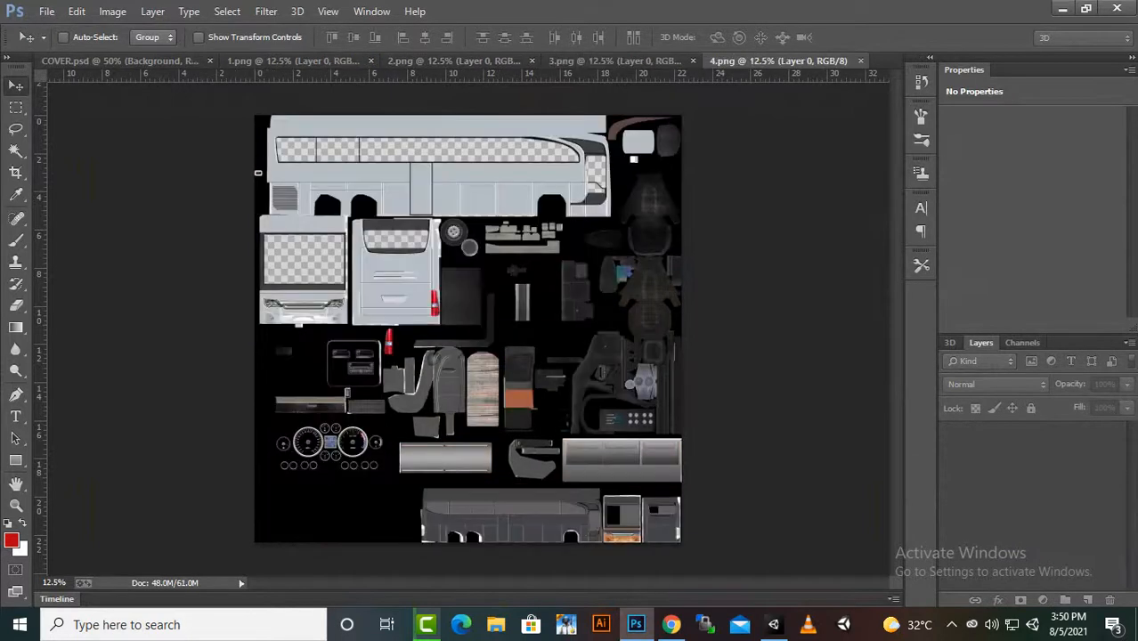
pyautogui.click(776, 61)
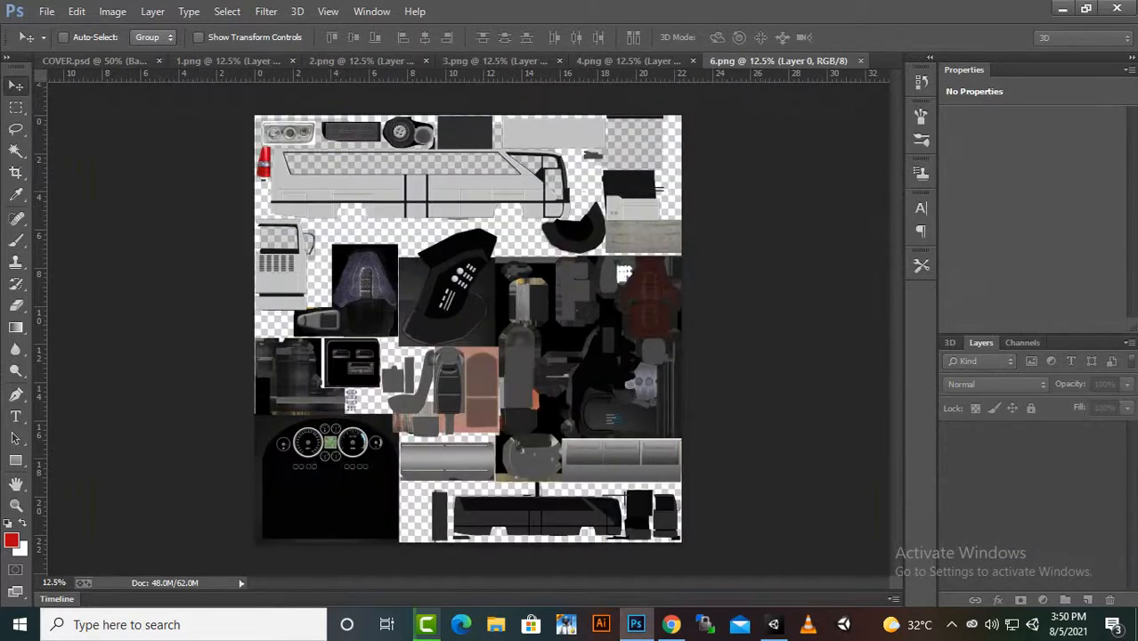
pyautogui.click(775, 60)
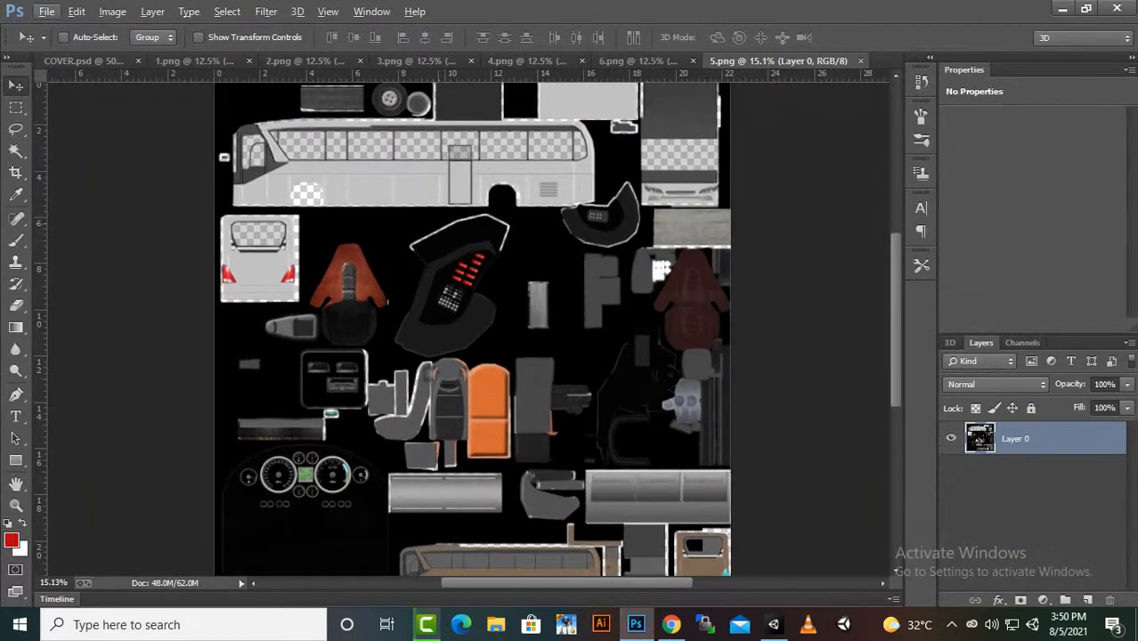
pyautogui.scroll(-3)
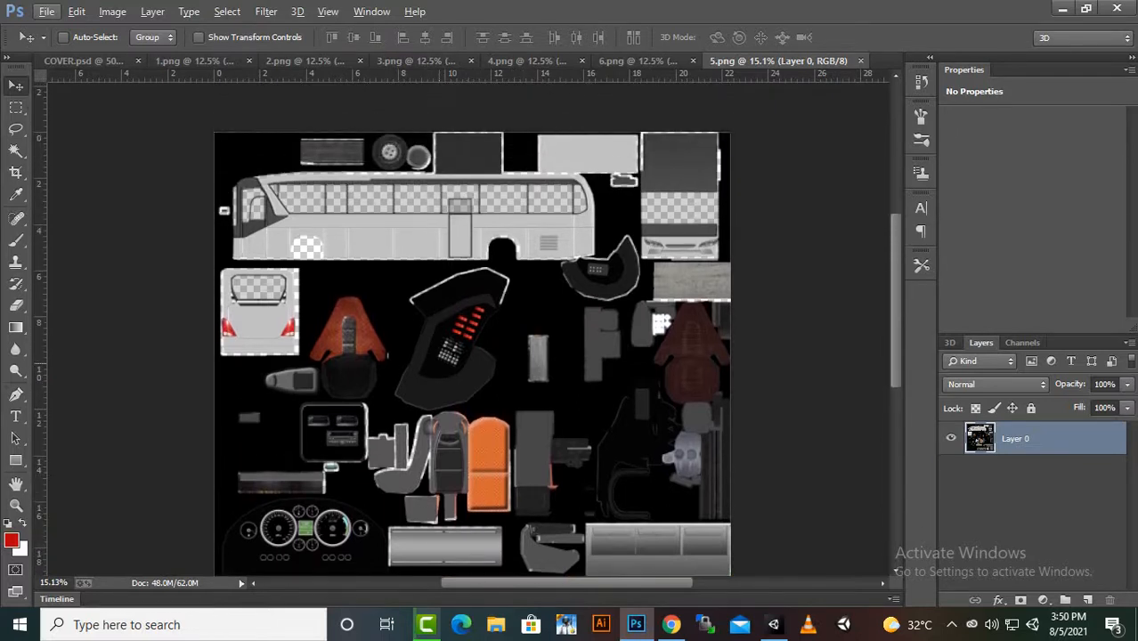
pyautogui.scroll(-3)
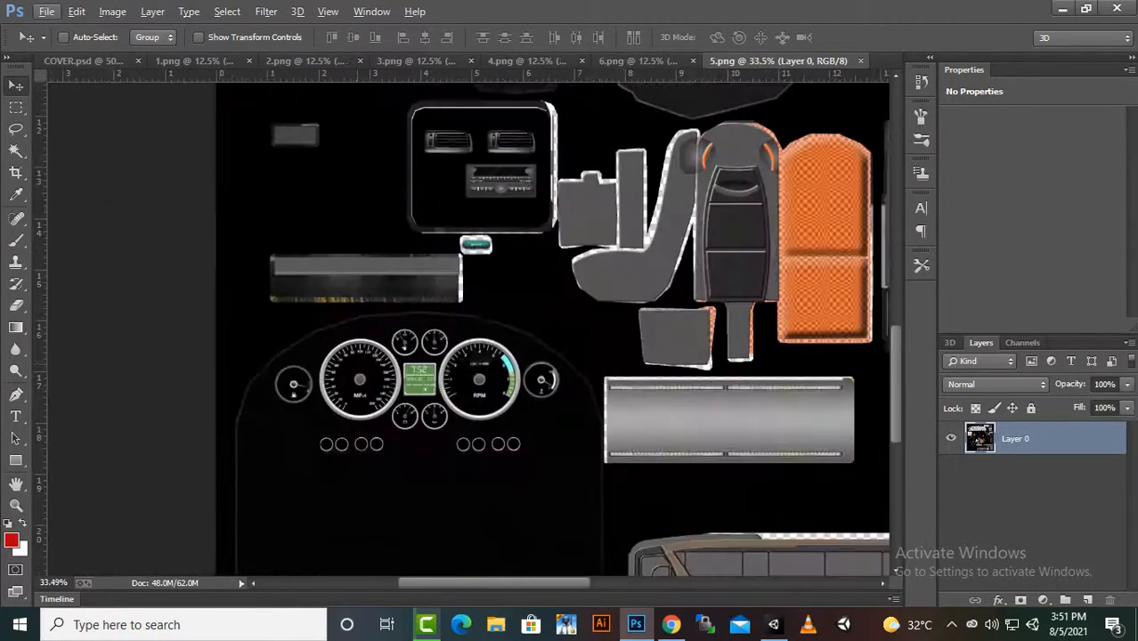
# Check via Image Size that the texture is 4096 × 4096 px and dismiss the dialog unchanged
pyautogui.click(112, 11)
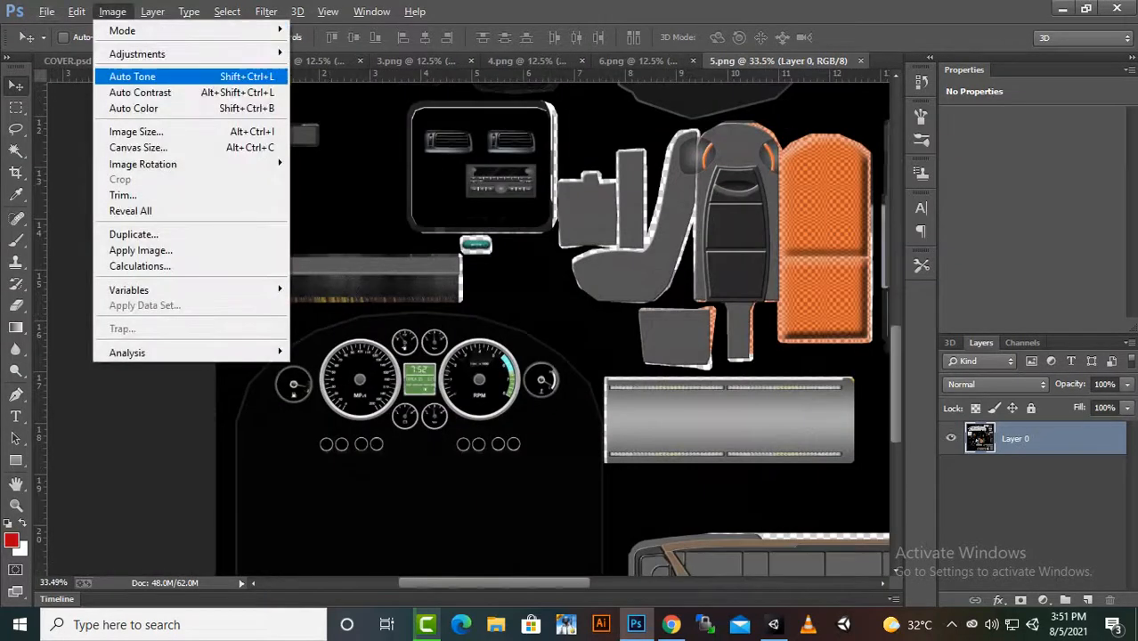
pyautogui.click(135, 132)
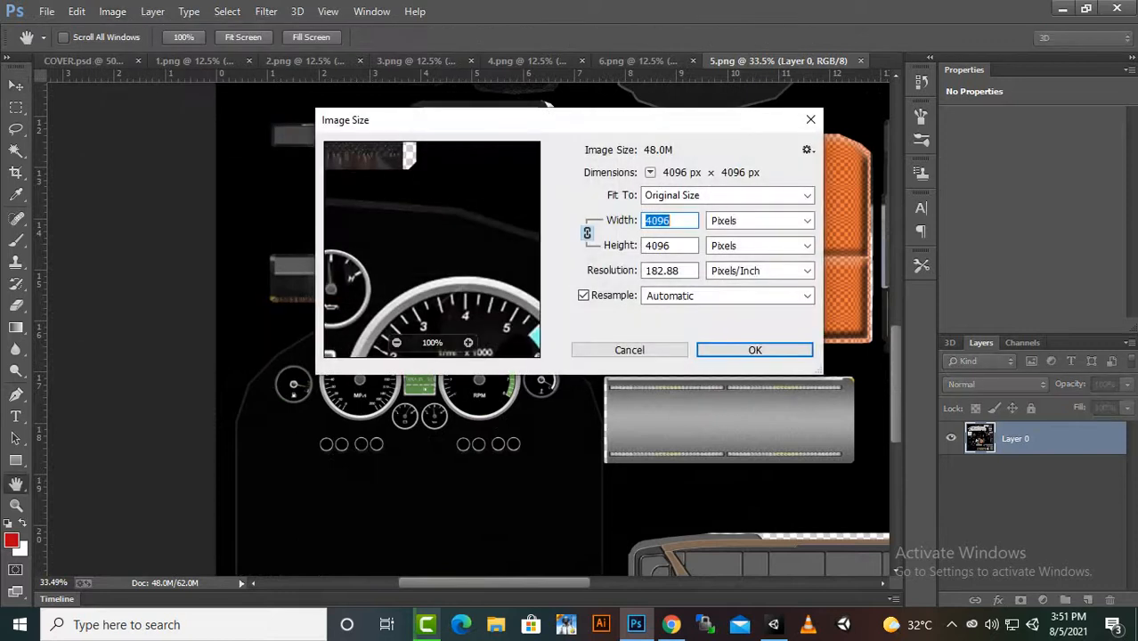
pyautogui.click(755, 349)
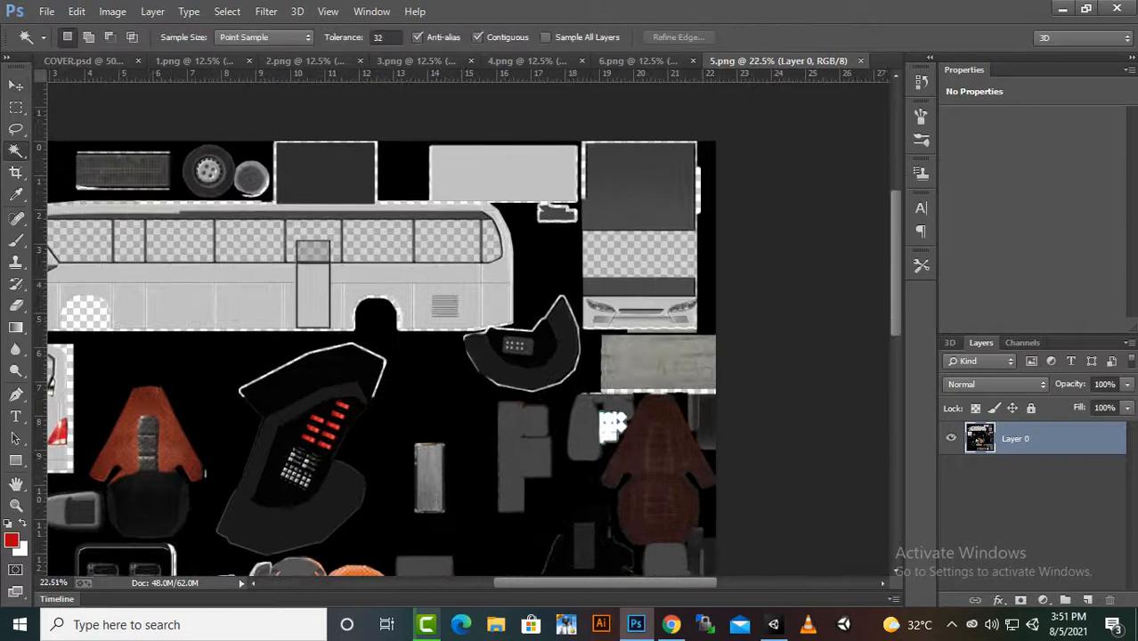
# Magic-wand the white bus body panel and add a second body panel to the selection
pyautogui.click(502, 174)
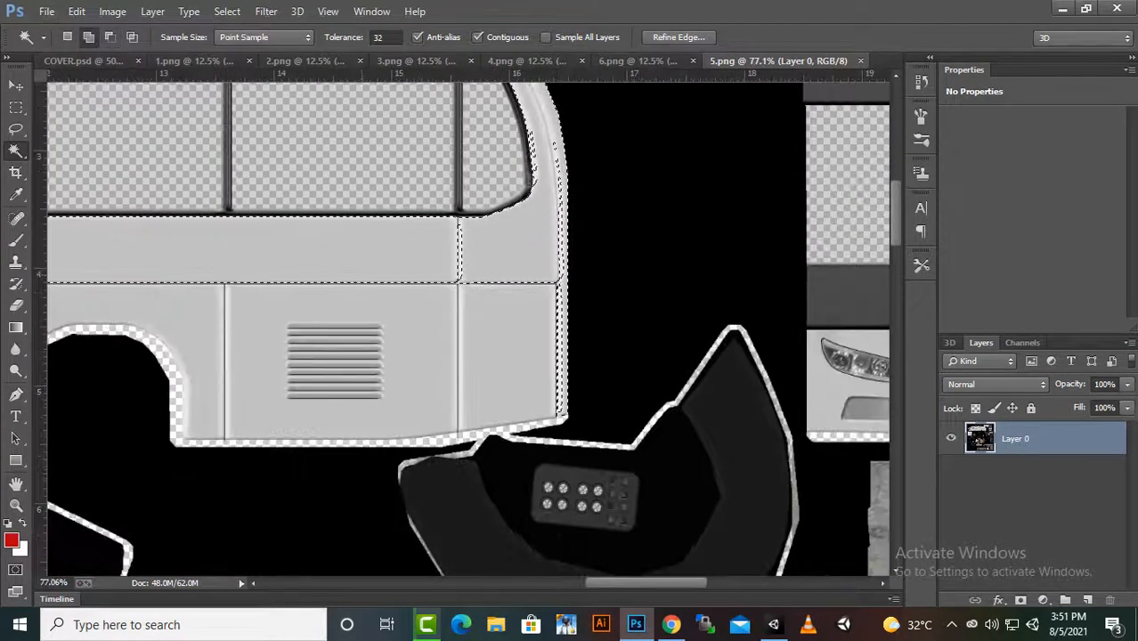
pyautogui.scroll(-3)
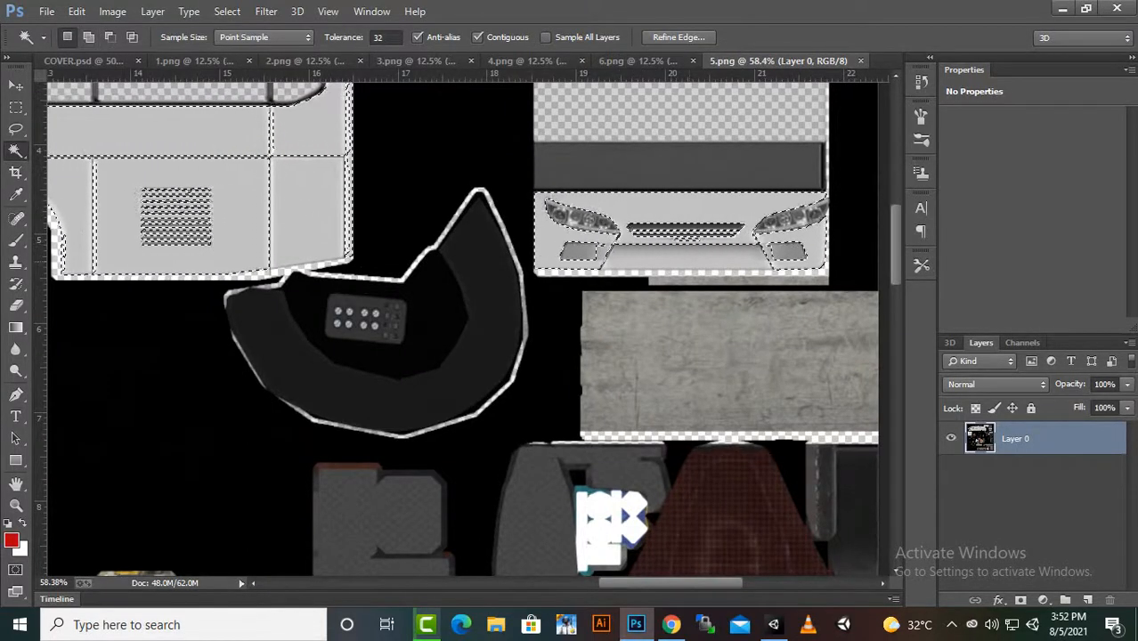
pyautogui.click(18, 623)
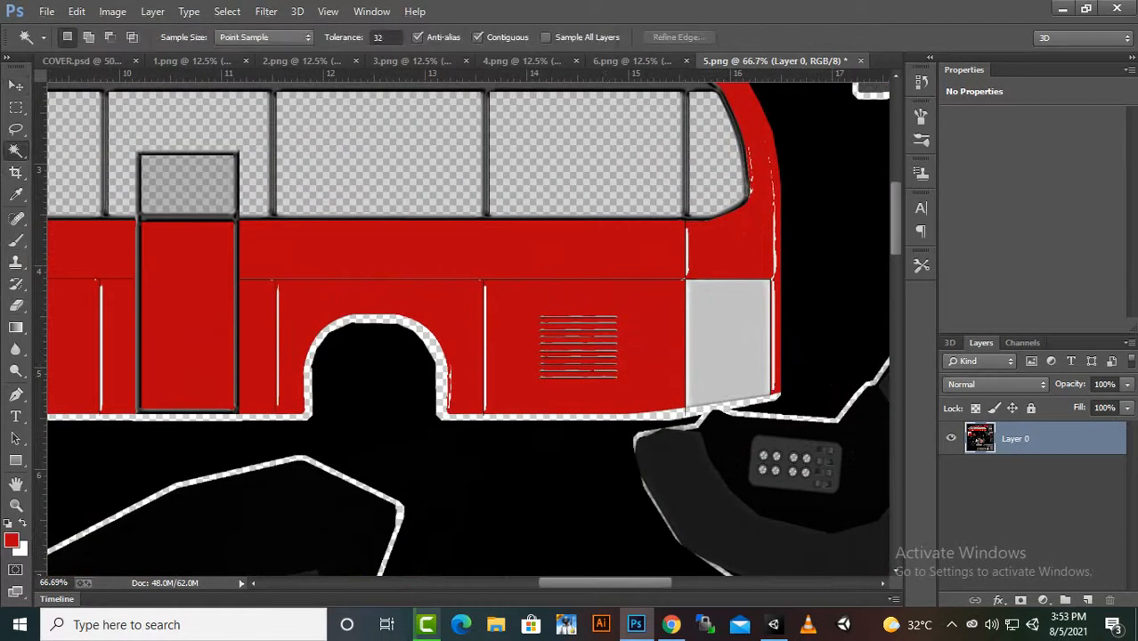
# Add the remaining white panel near the bus front and fill the body panels red
pyautogui.click(731, 348)
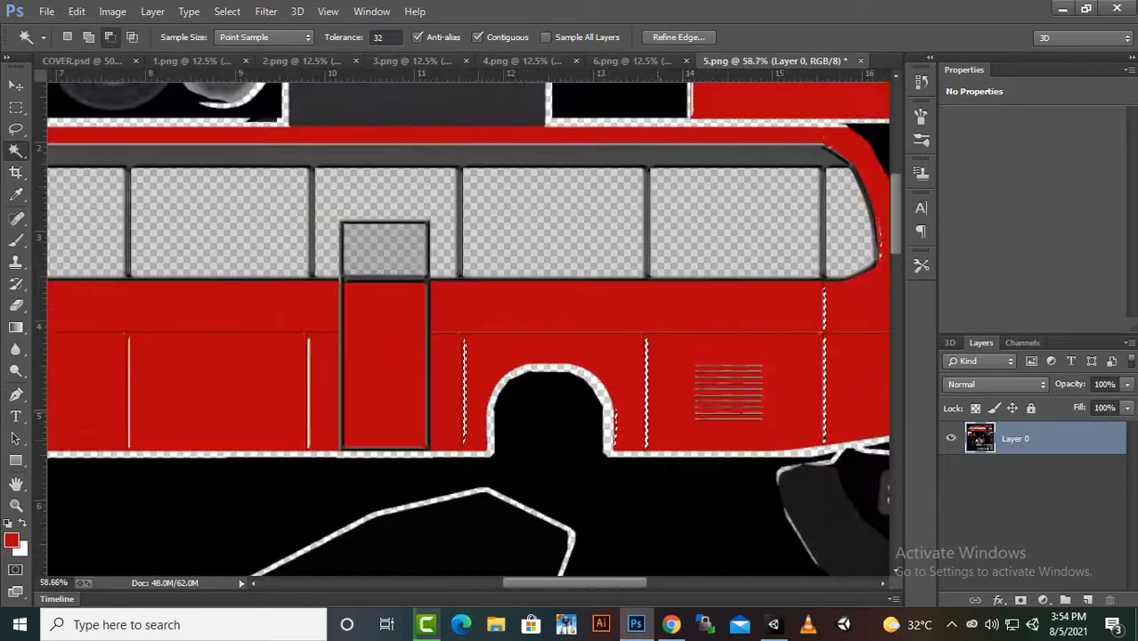
pyautogui.scroll(-3)
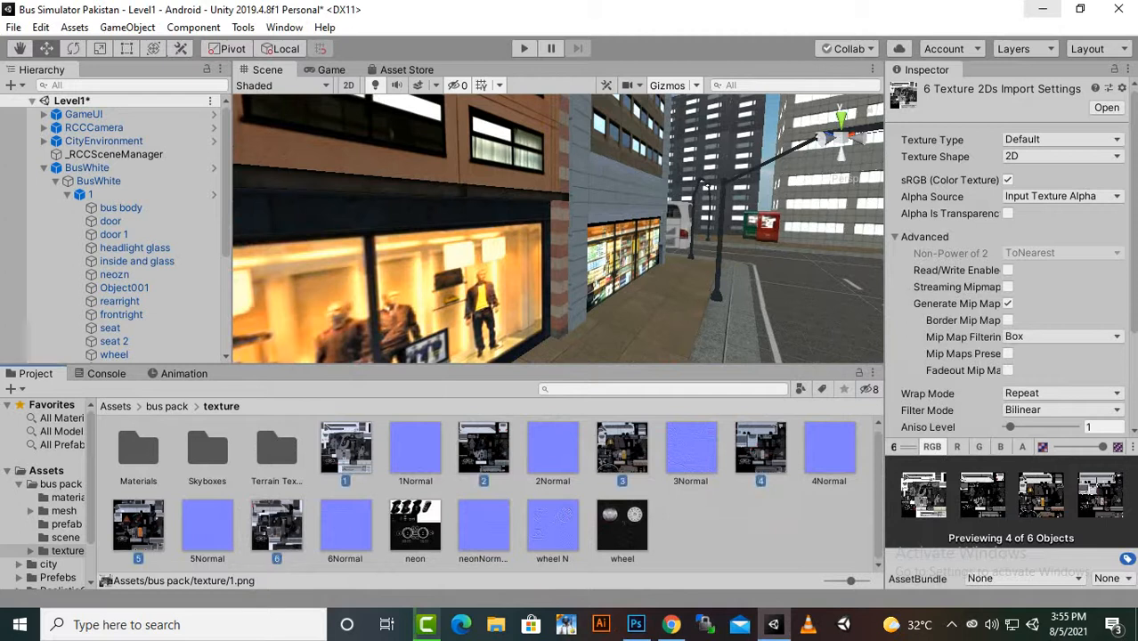
# Select the bus textures in Assets/bus pack/texture to view their import settings
pyautogui.click(139, 525)
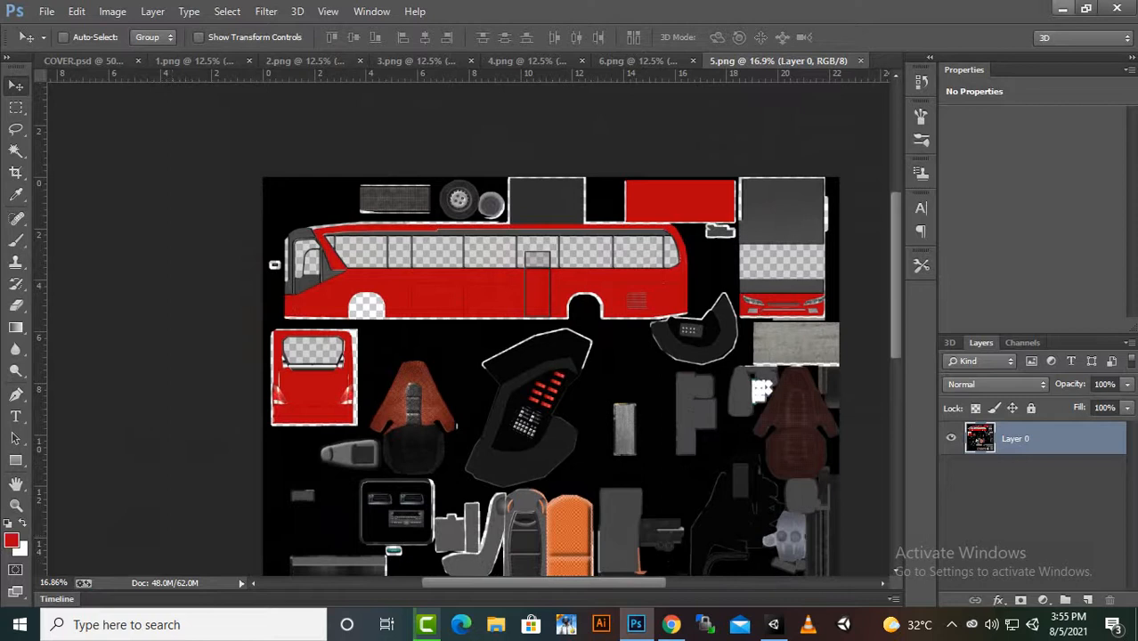
# Leave the full red-bodied texture view and switch back to the Unity window
pyautogui.click(634, 624)
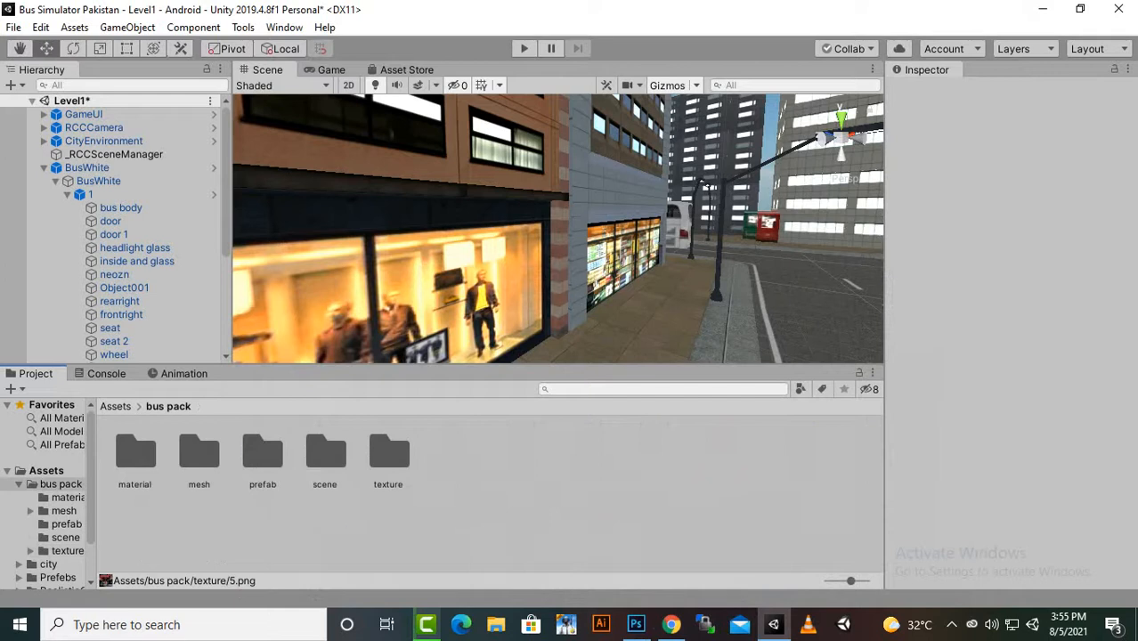
# Open the bus pack prefab folder and select prefab 3 to inspect it
pyautogui.doubleClick(262, 453)
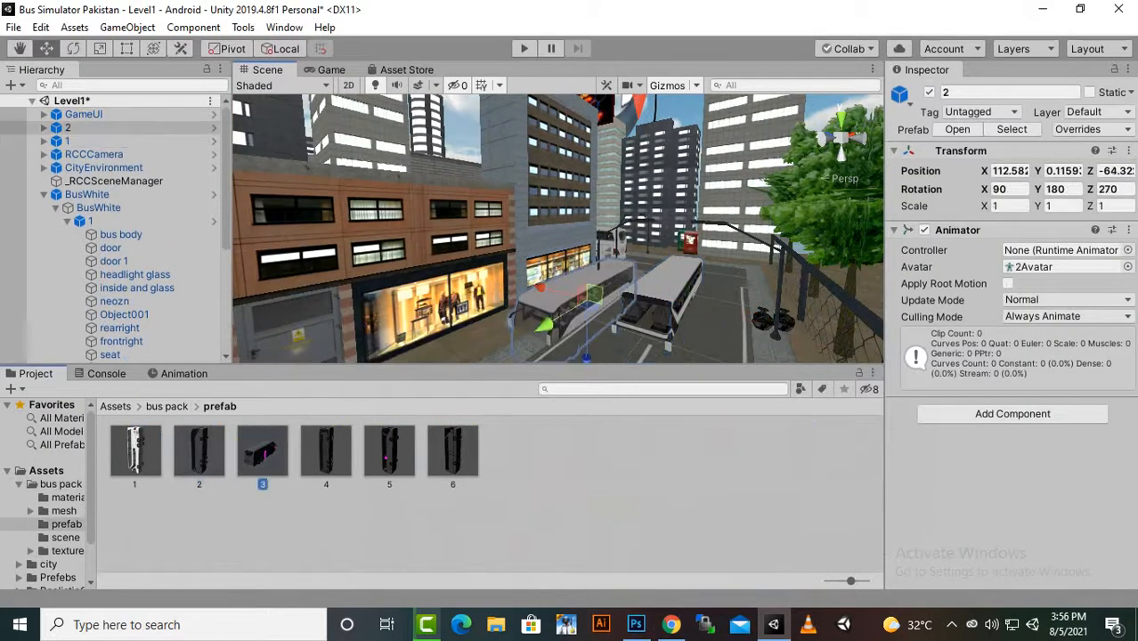
pyautogui.click(326, 449)
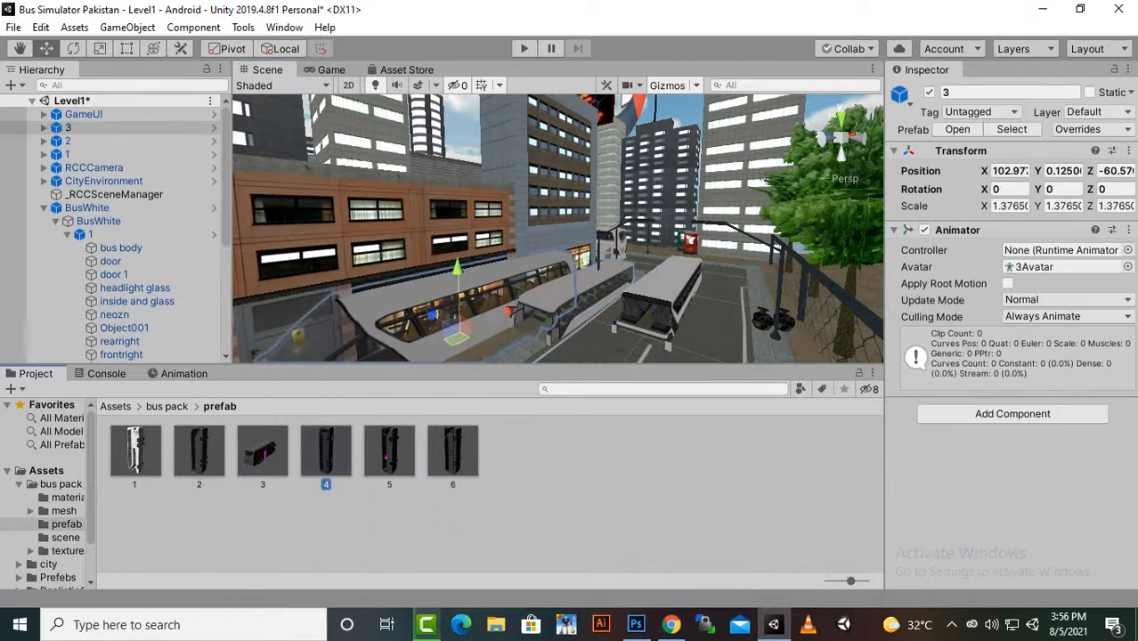